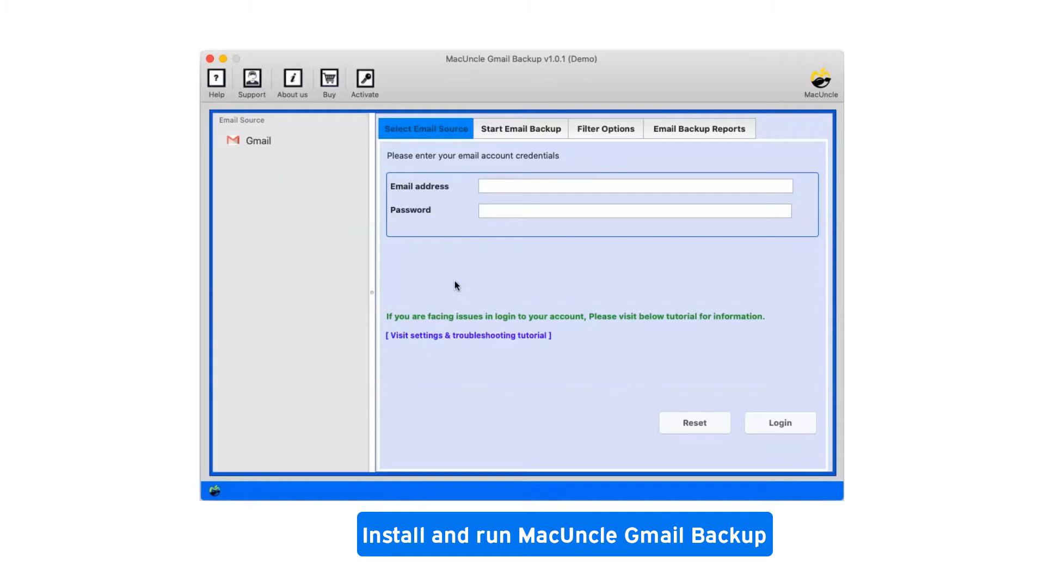
mouse_move(267, 156)
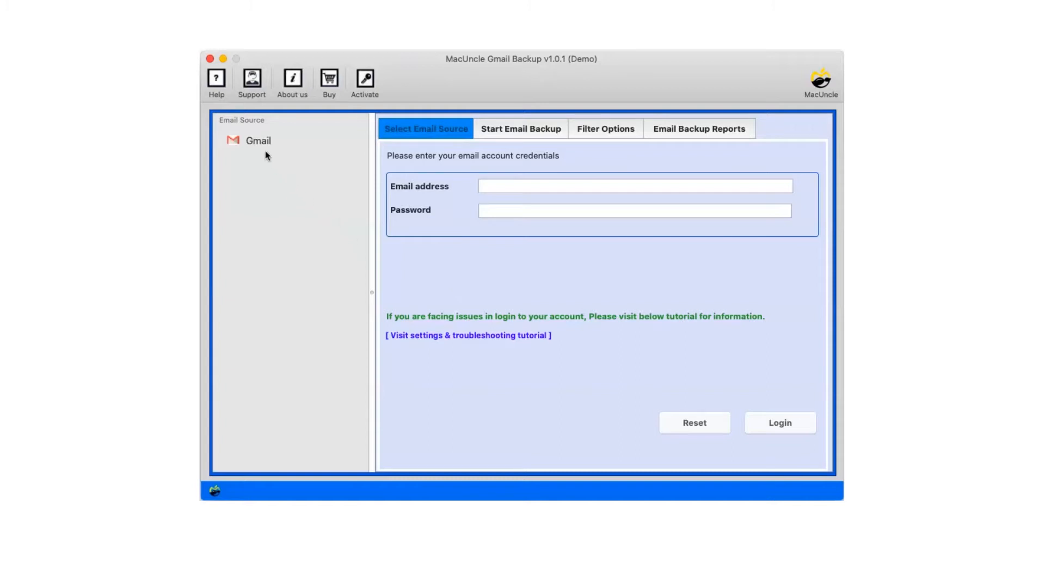
click(257, 141)
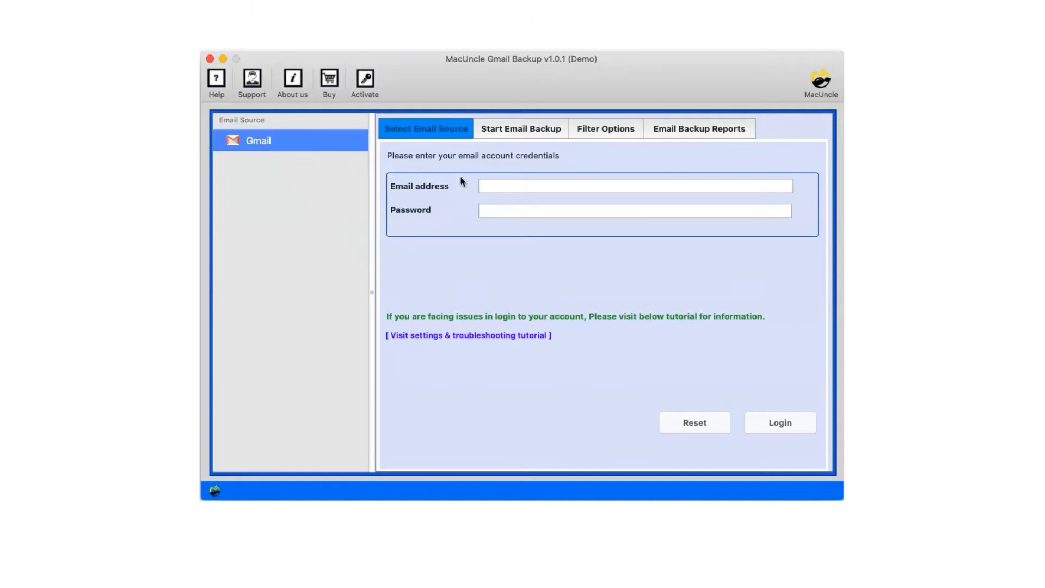
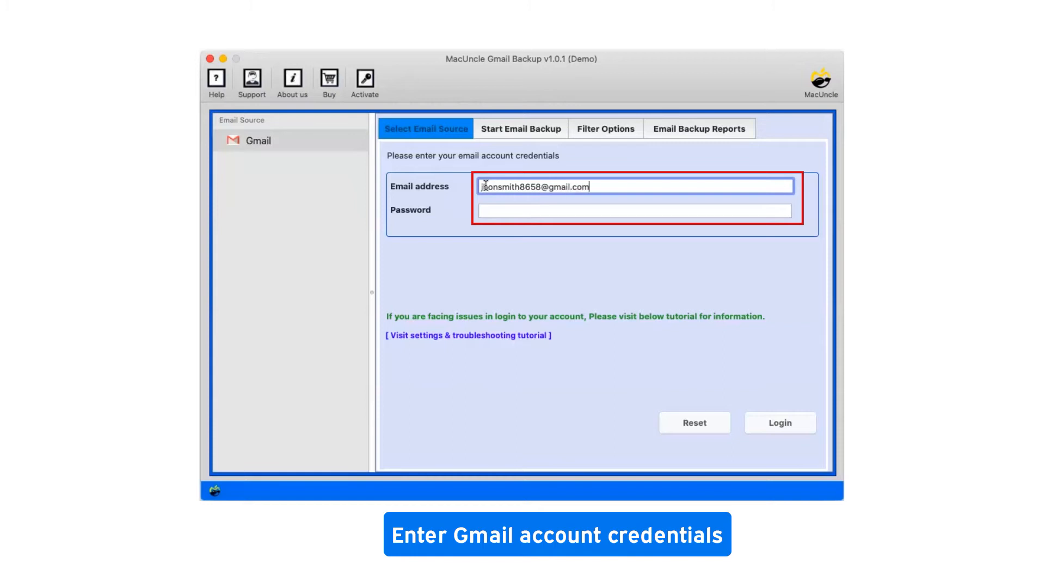
click(634, 210)
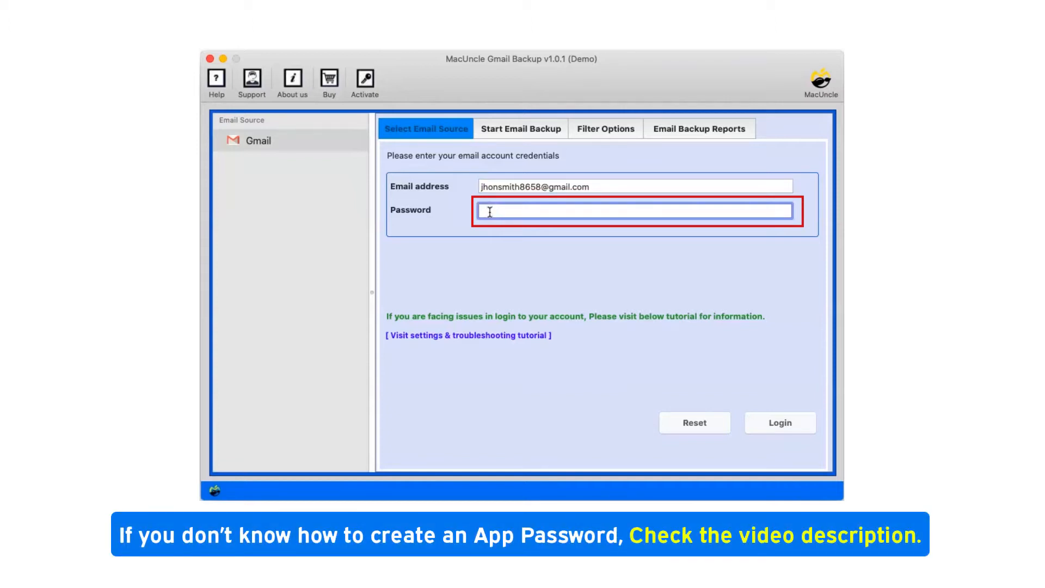
text(••)
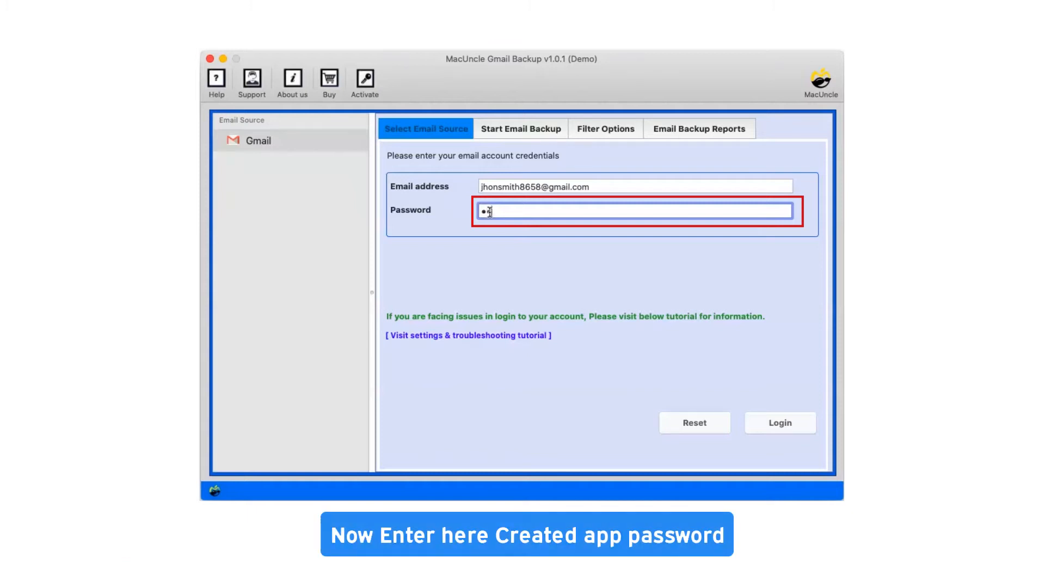
text(password)
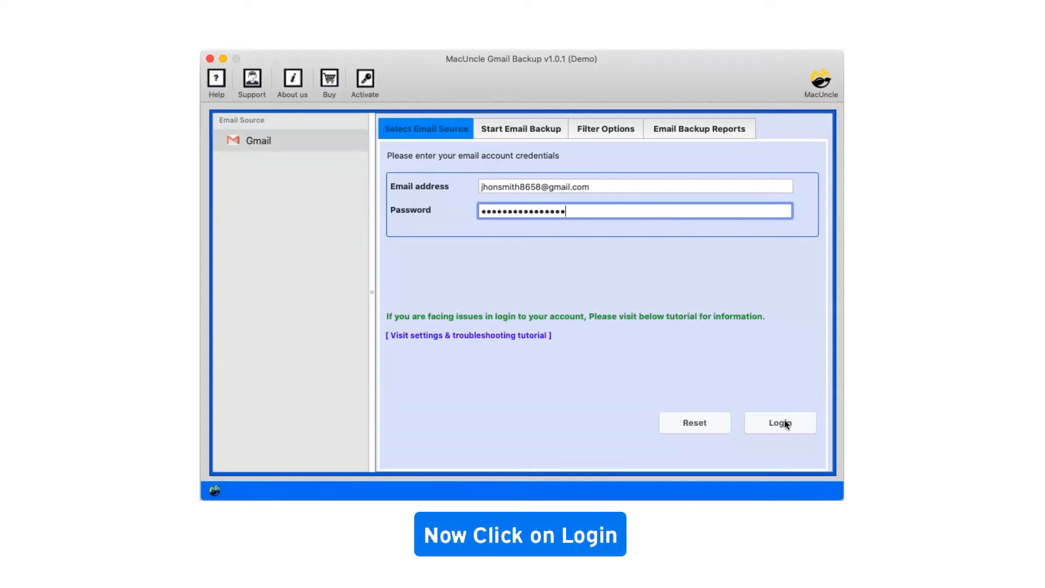
click(779, 422)
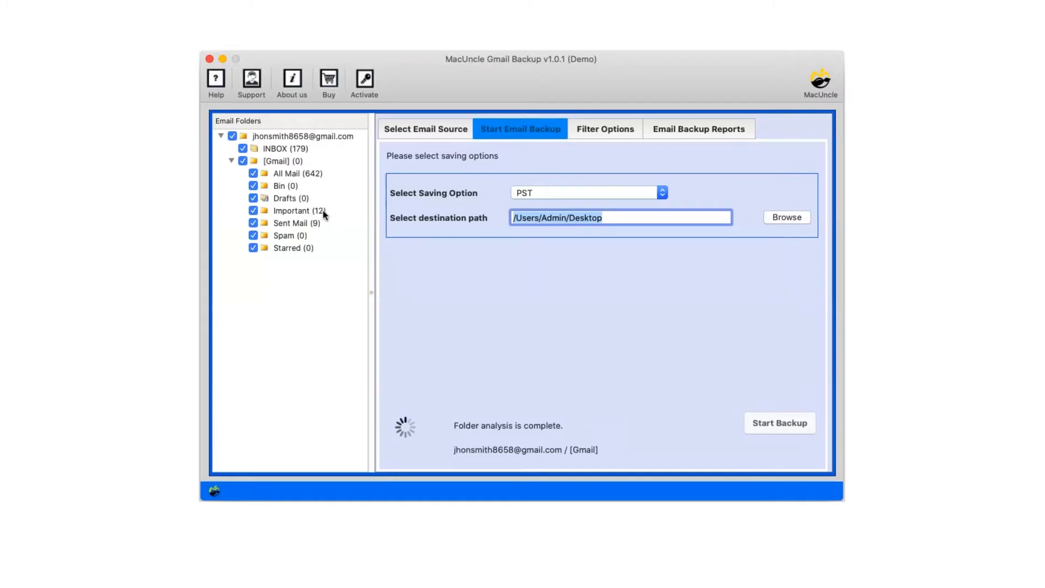
Keep only INBOX, All Mail, Important and Sent Mail checked for backup
click(243, 161)
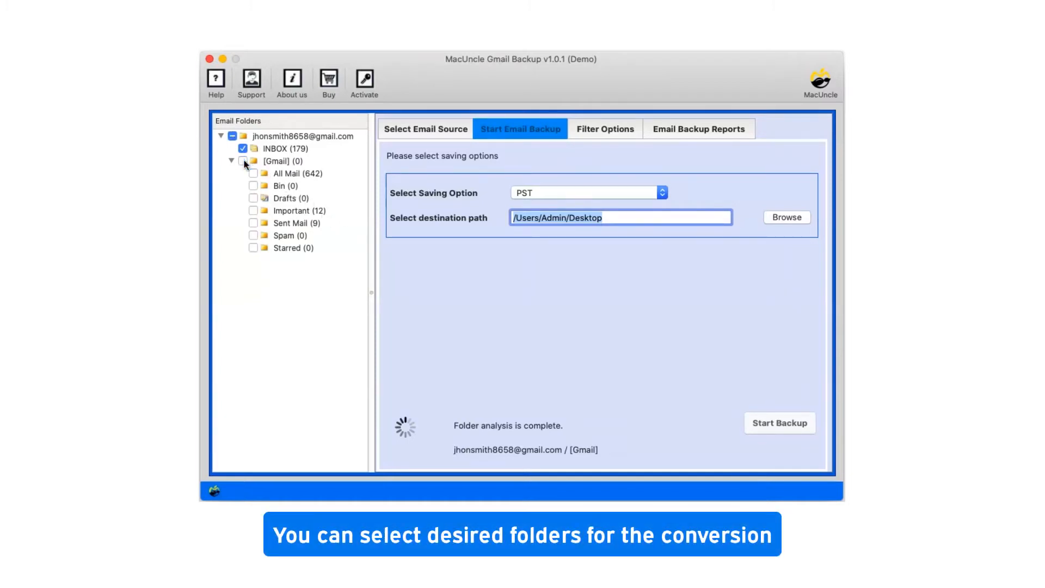
click(254, 161)
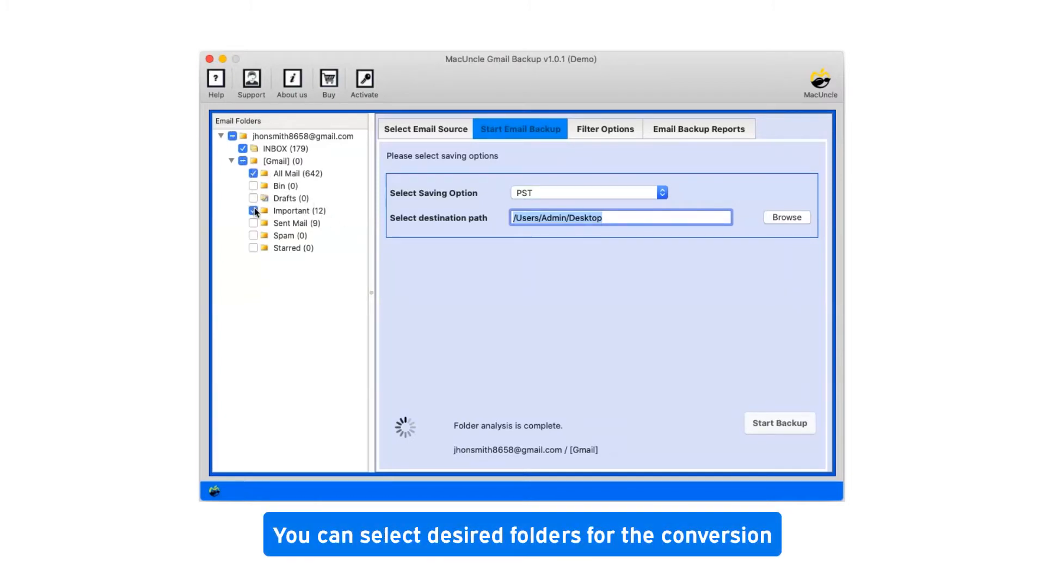
click(254, 210)
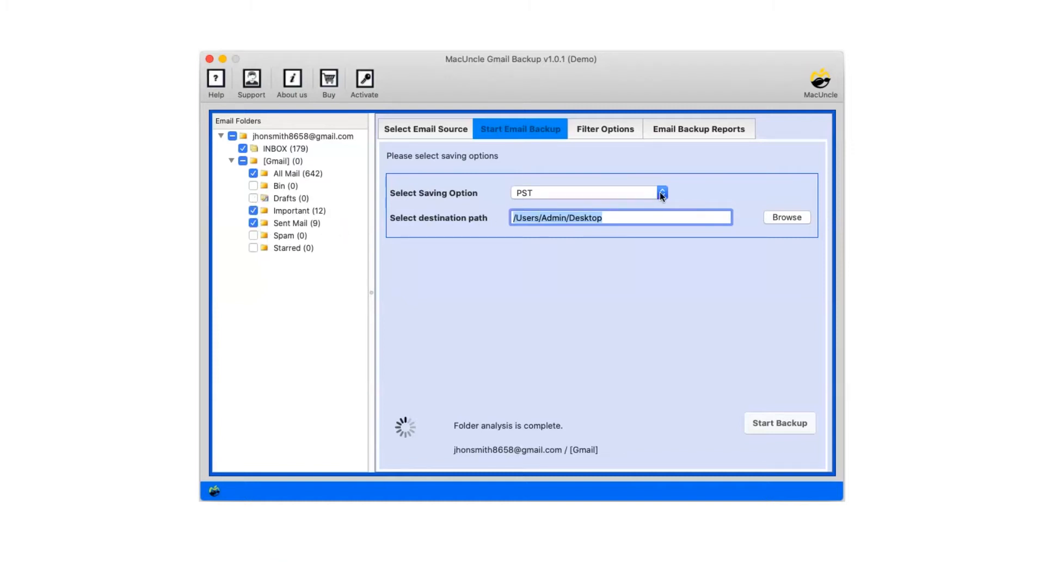
Keep PST as the saving format and set the destination to Desktop/Output
click(660, 192)
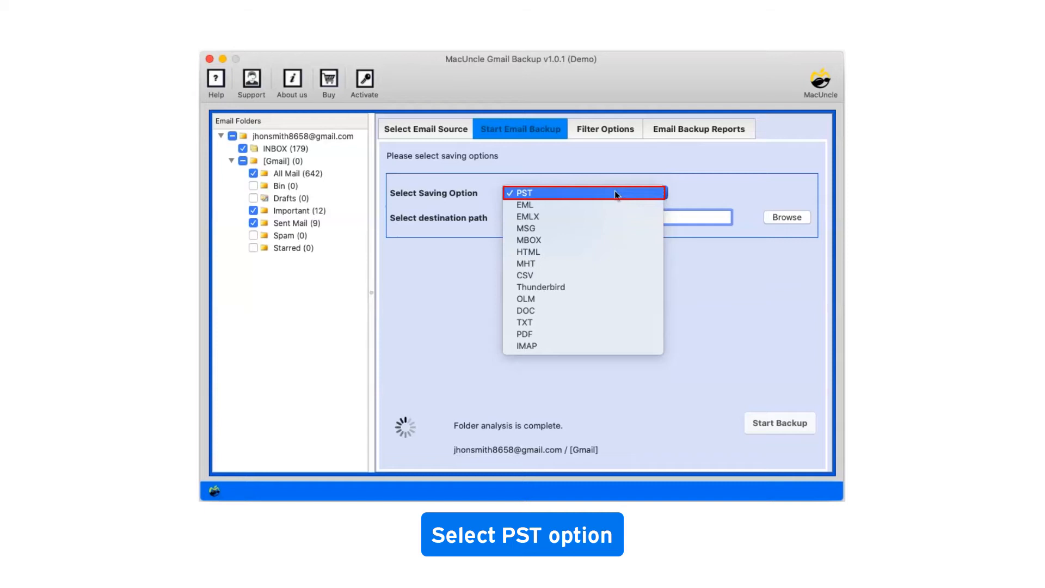
click(524, 193)
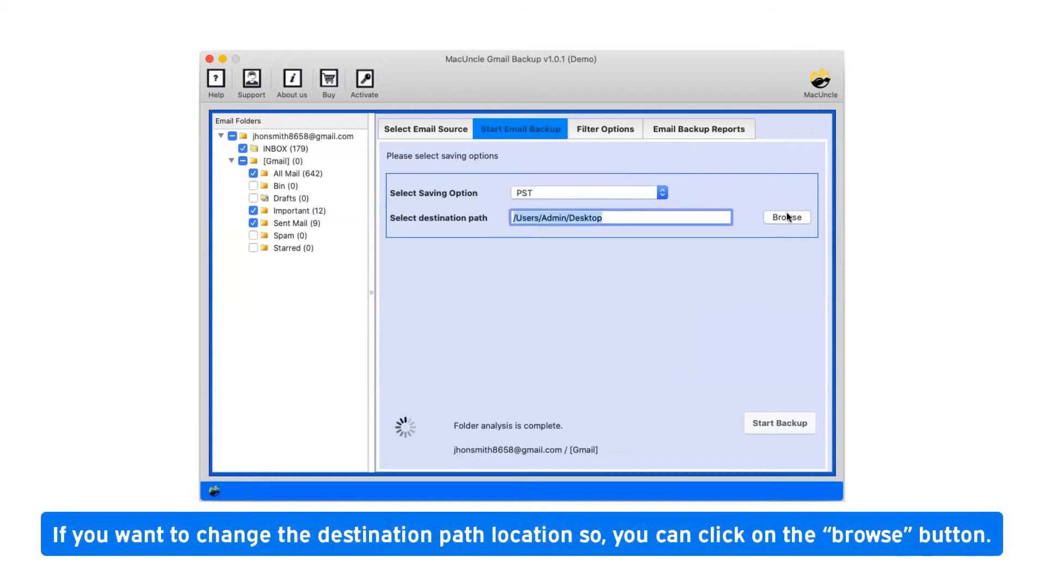
click(786, 218)
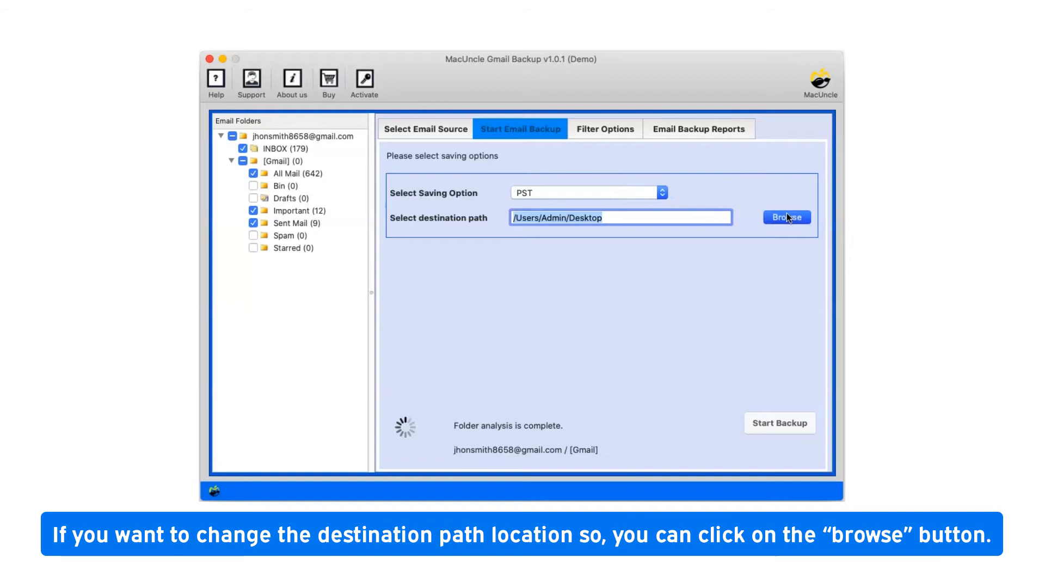
click(786, 217)
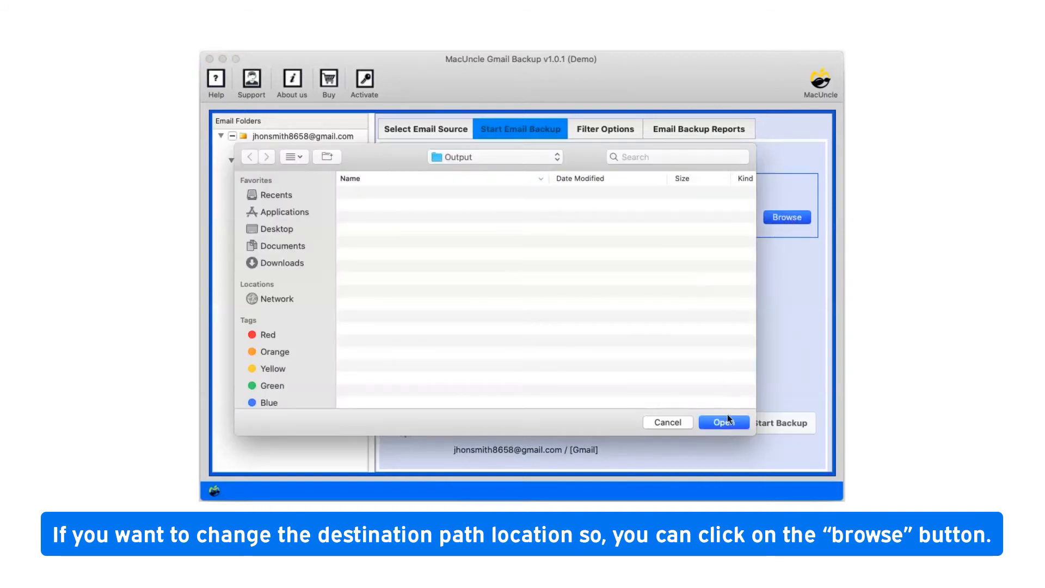
click(723, 422)
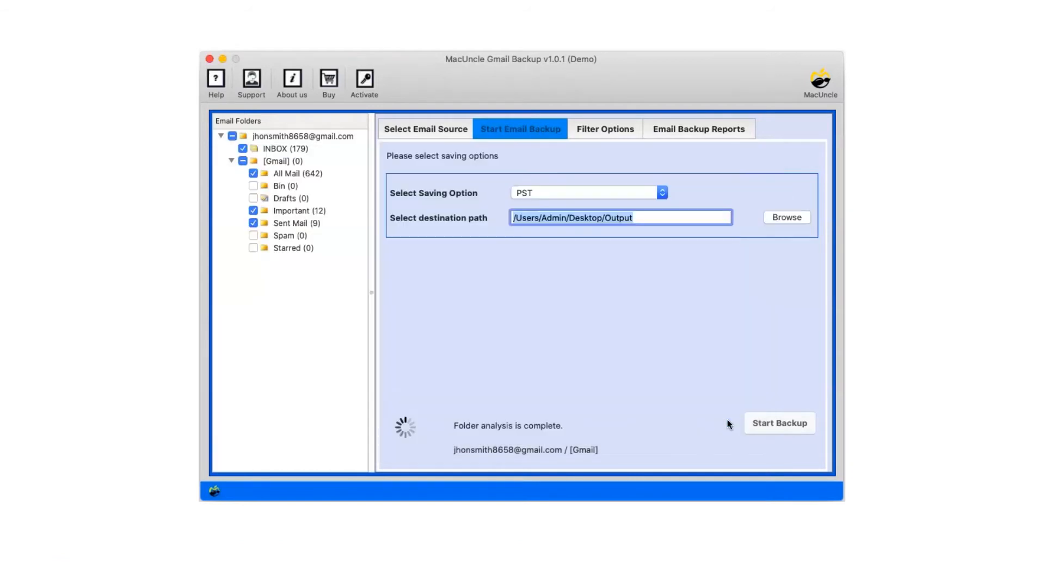
mouse_move(601, 132)
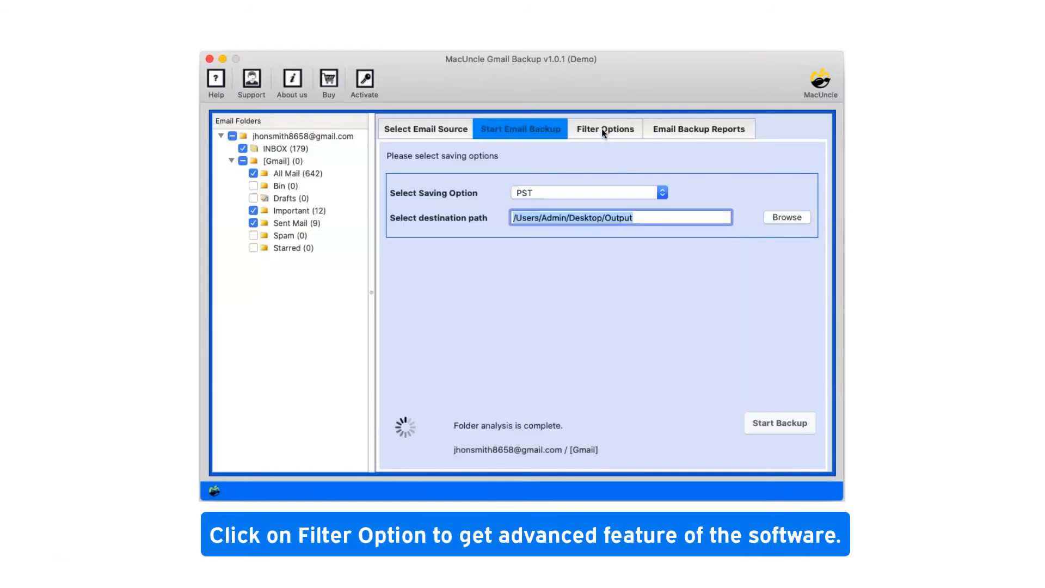
In Filter Options, toggle advanced selective backup off and selective export settings on
click(604, 128)
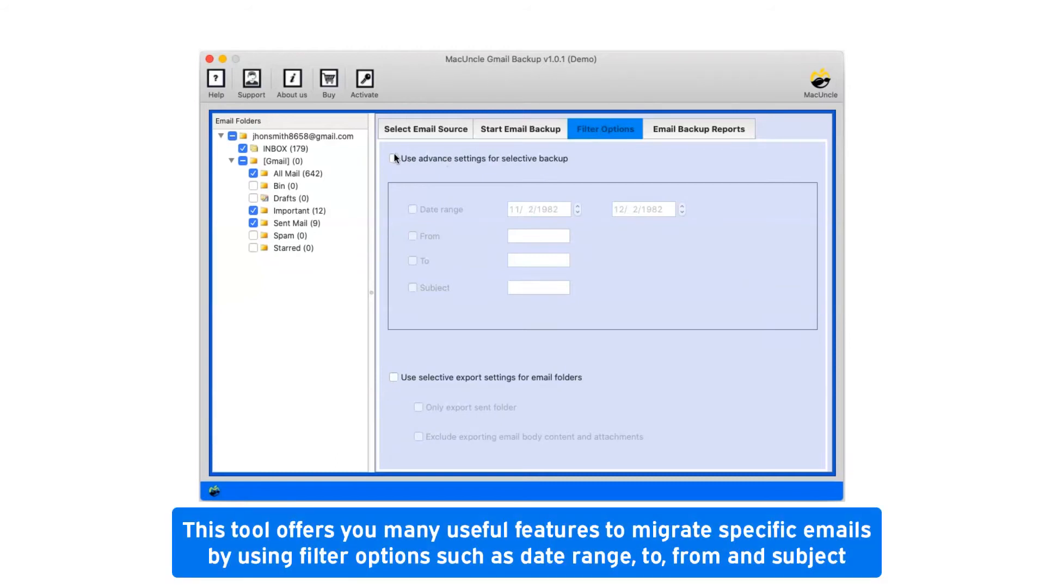
click(393, 159)
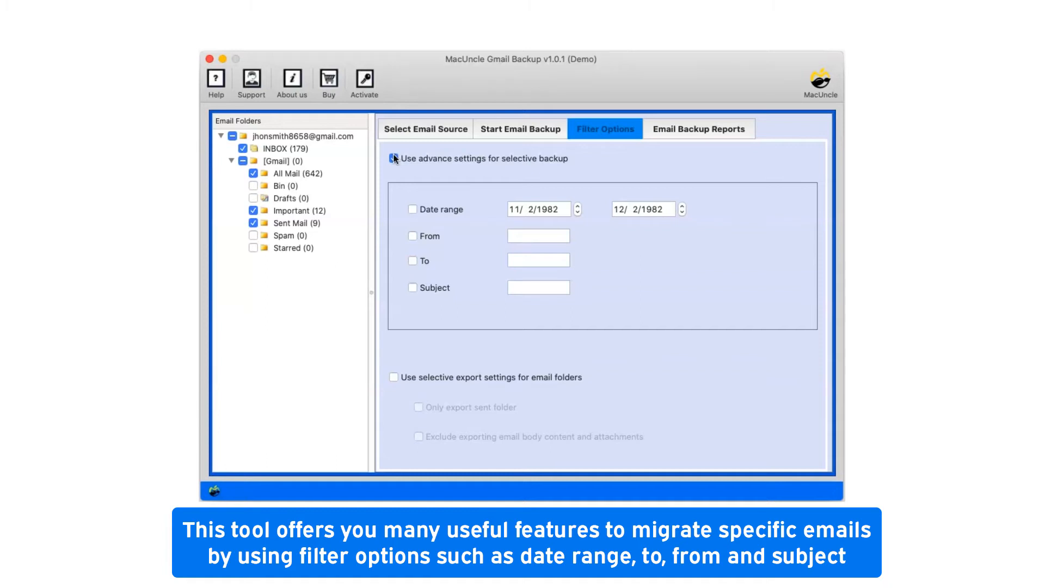
click(394, 158)
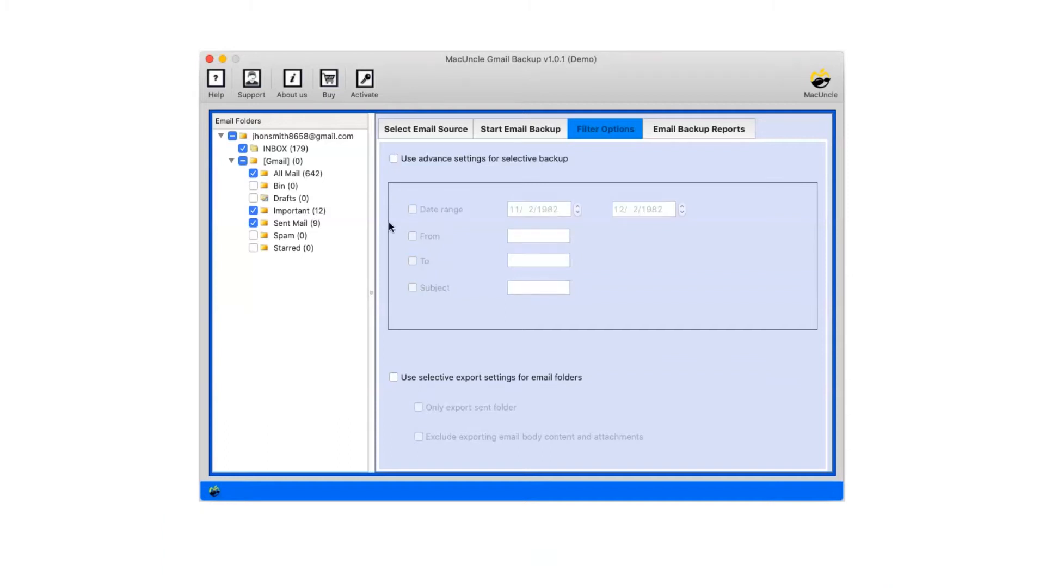
click(393, 378)
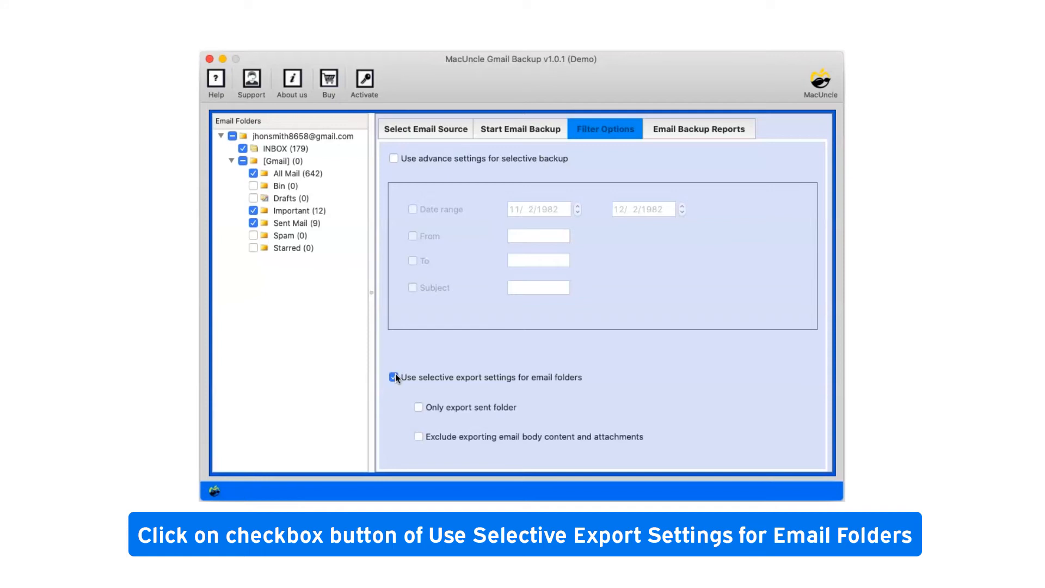
click(393, 377)
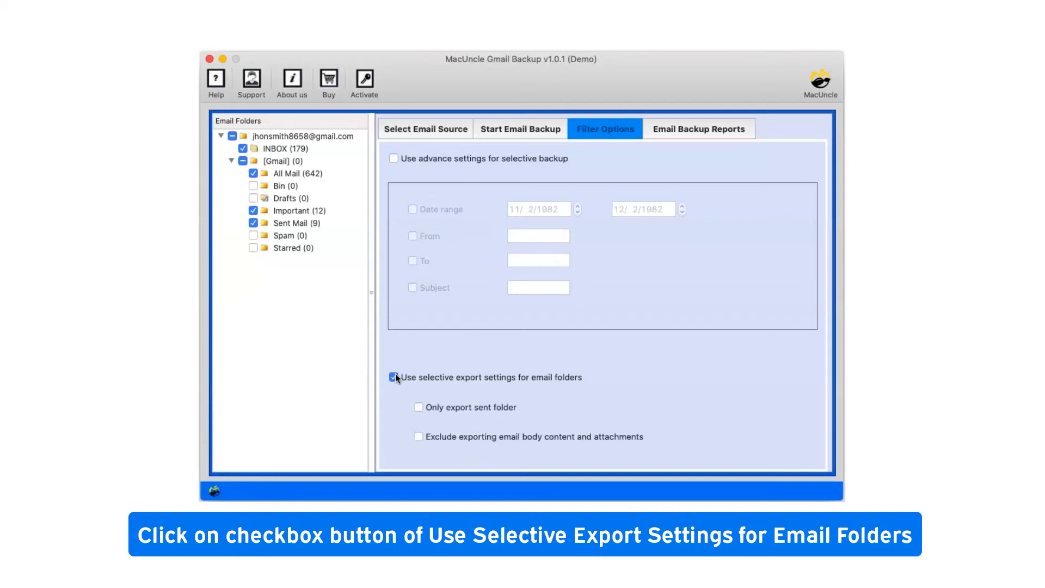
click(393, 376)
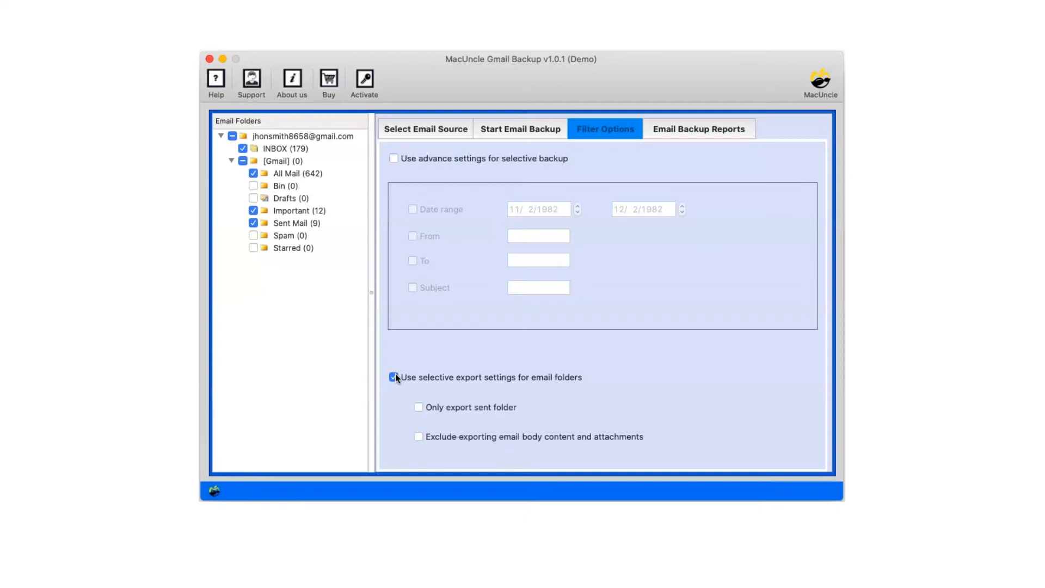
Try the sent-folder-only and skip-body options, then leave all selective export settings unchecked
click(418, 407)
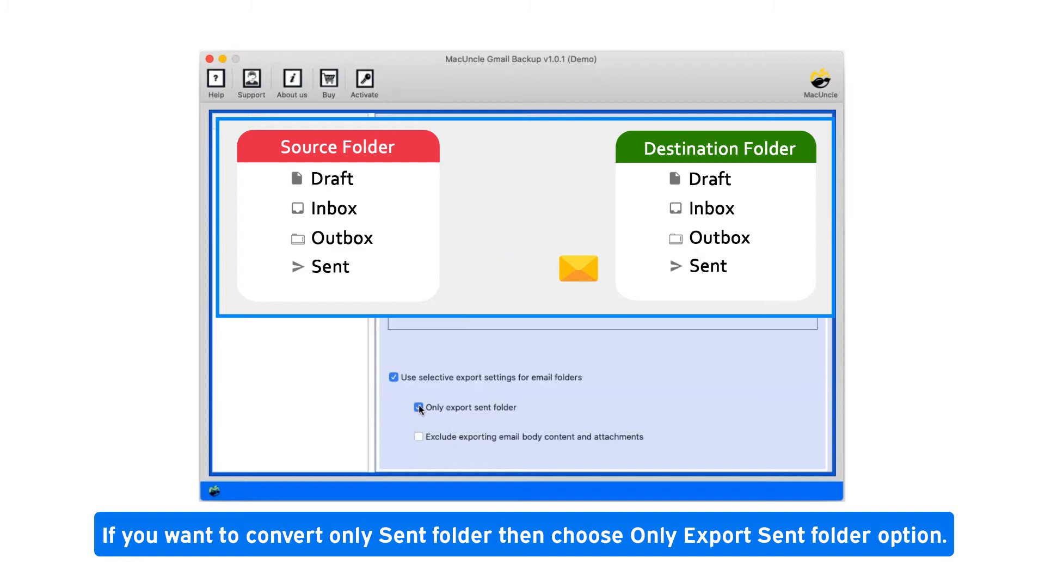
click(418, 407)
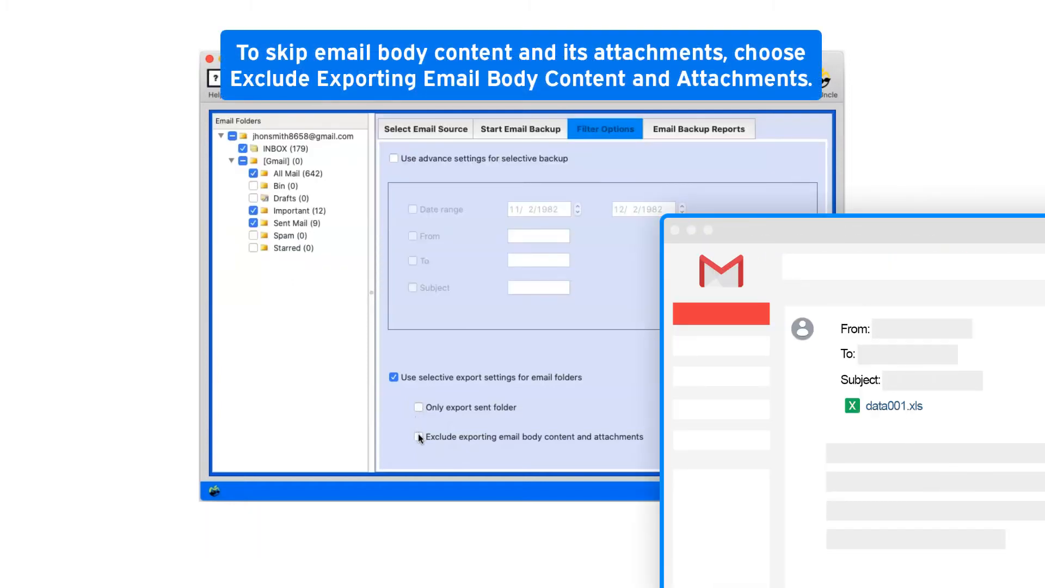
click(418, 438)
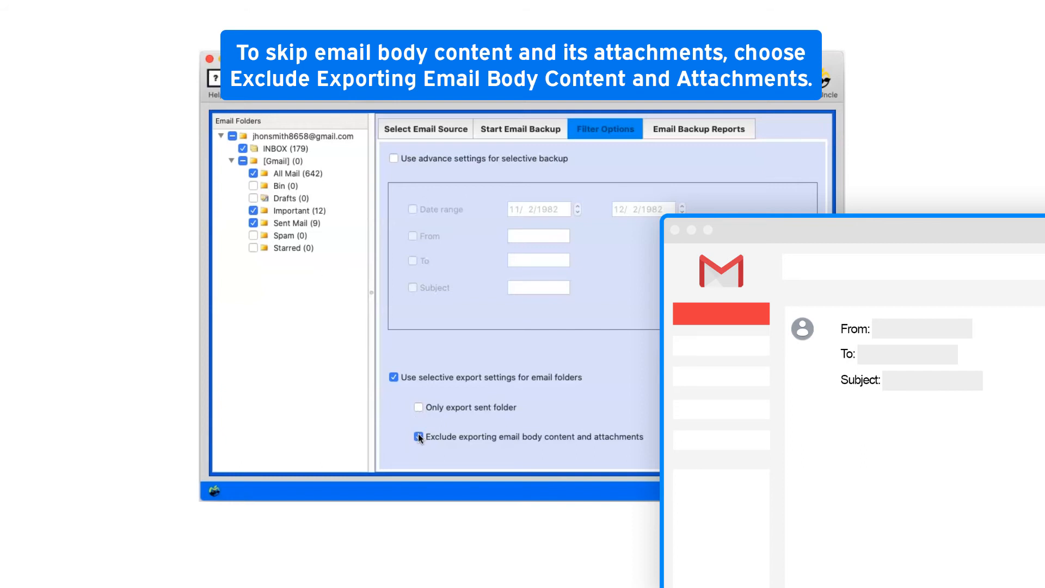
click(418, 437)
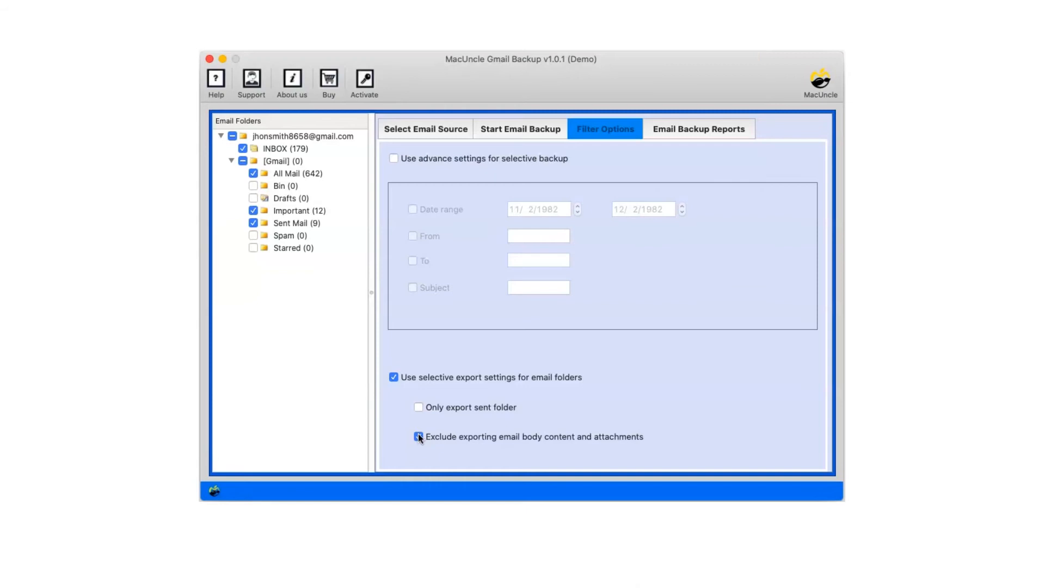
click(393, 378)
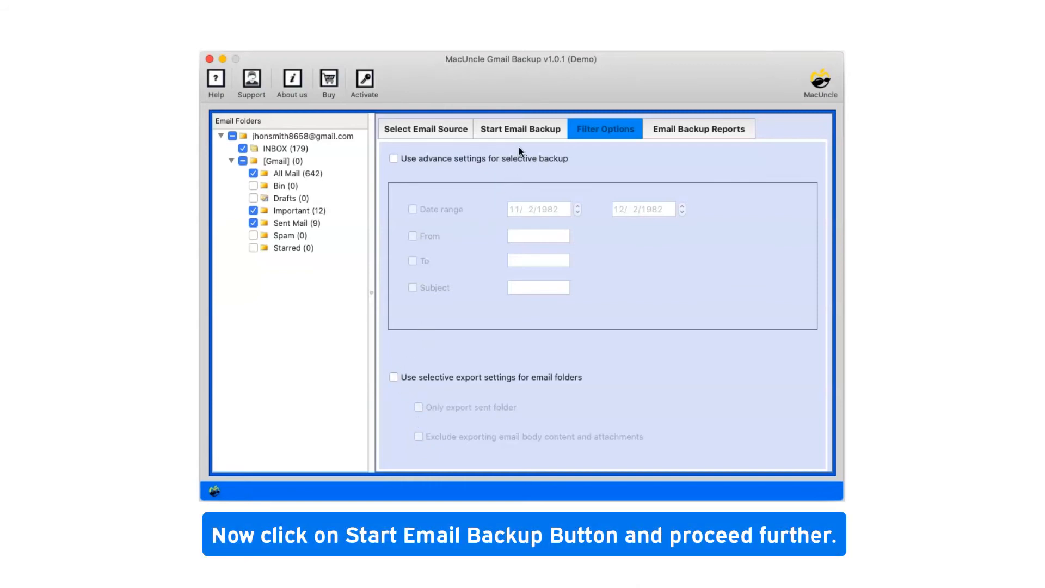
click(520, 128)
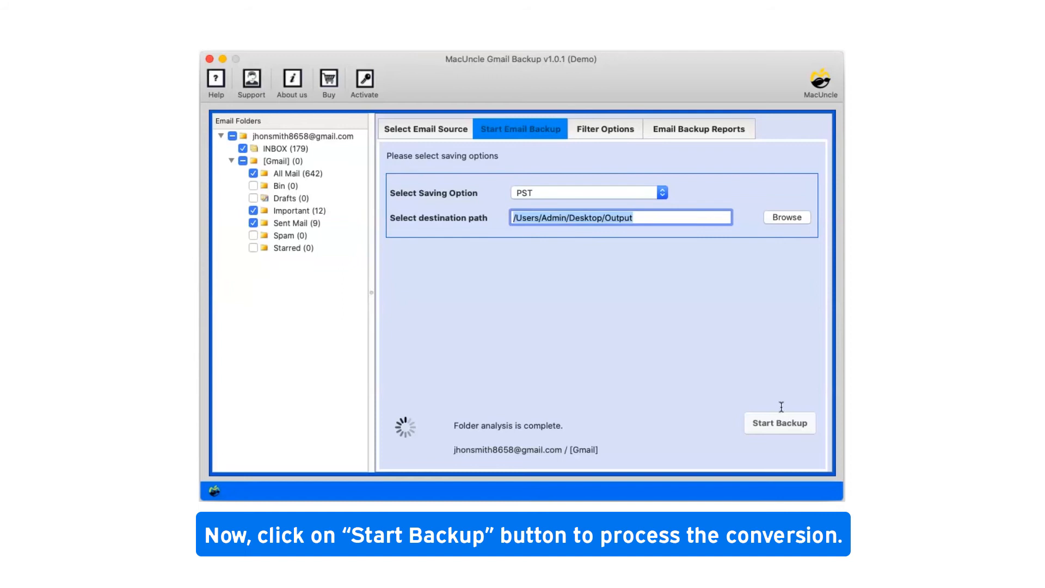
Run the PST backup to Desktop/Output and acknowledge the completion and trial notices
click(779, 422)
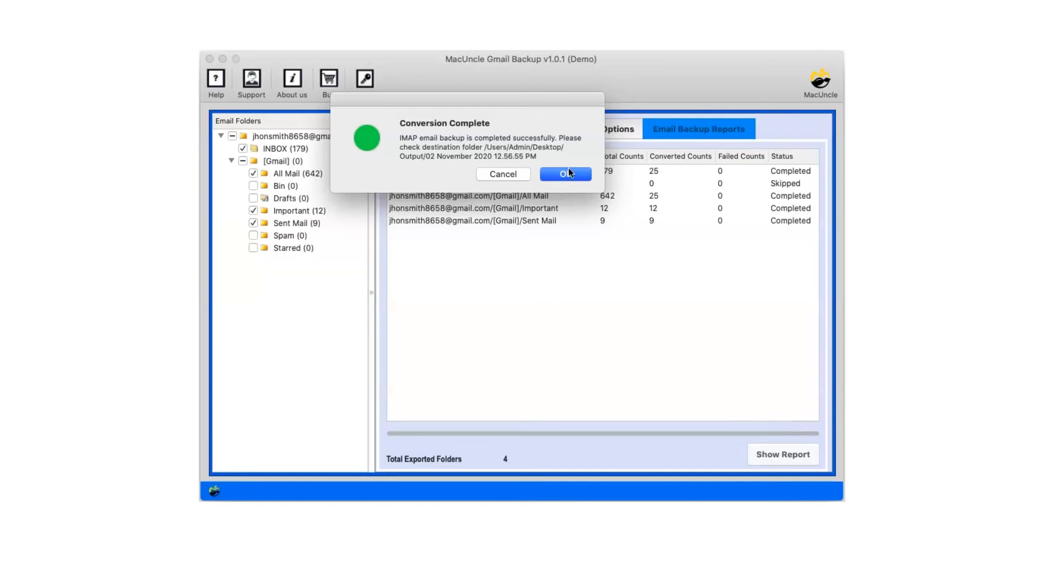
click(565, 174)
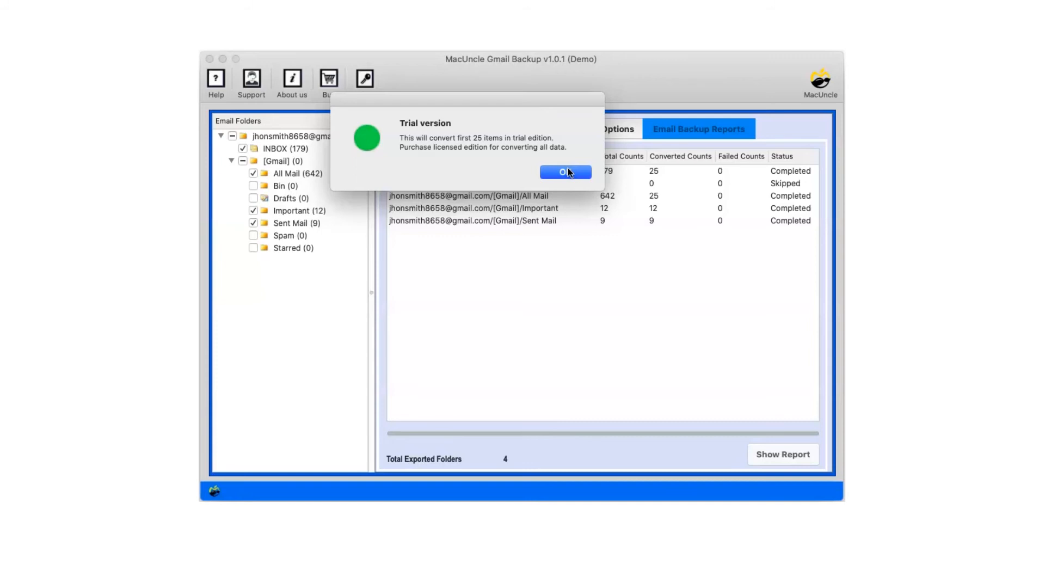
click(565, 170)
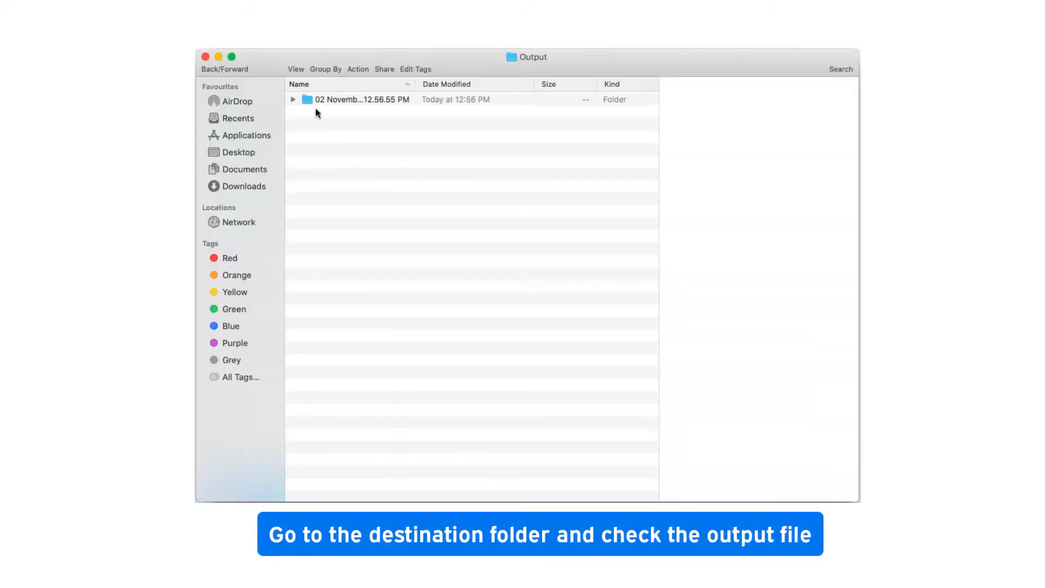
Open the dated backup folder in Output and select the converted .pst file
double_click(361, 99)
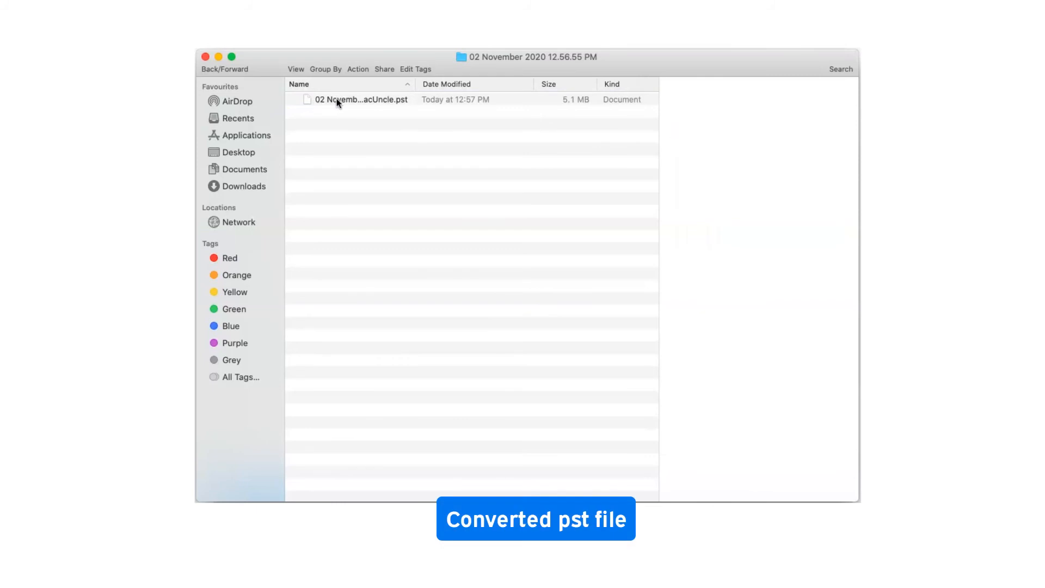
click(364, 99)
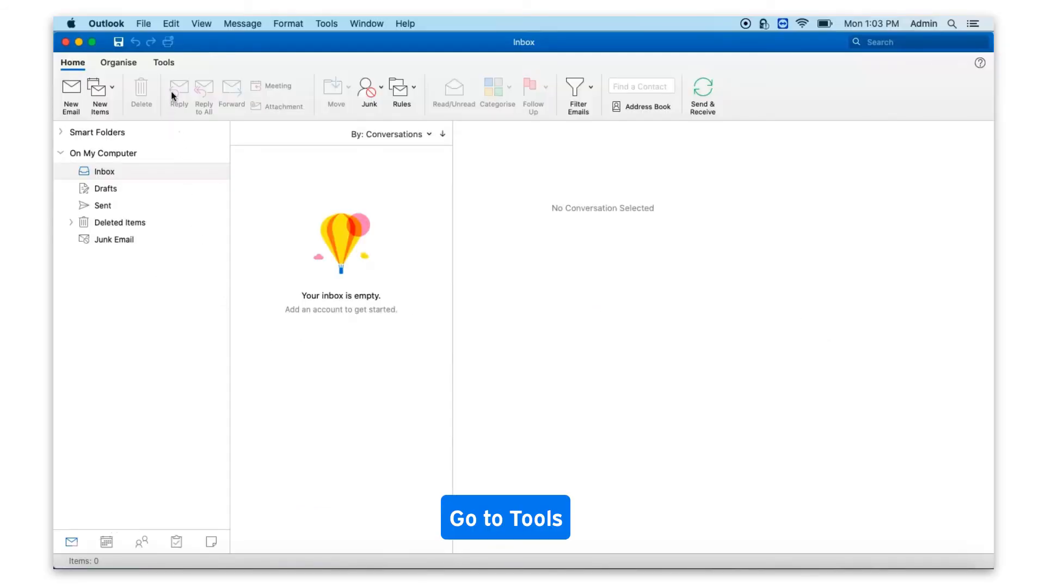
Start an Outlook import of an 'Outlook for Windows archive file (.pst)'
click(163, 62)
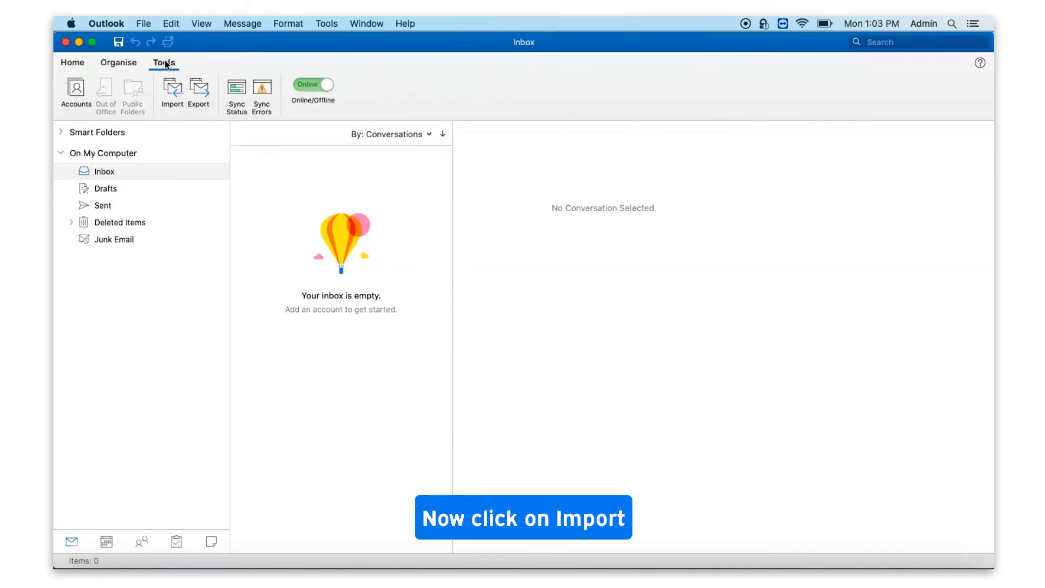
click(170, 90)
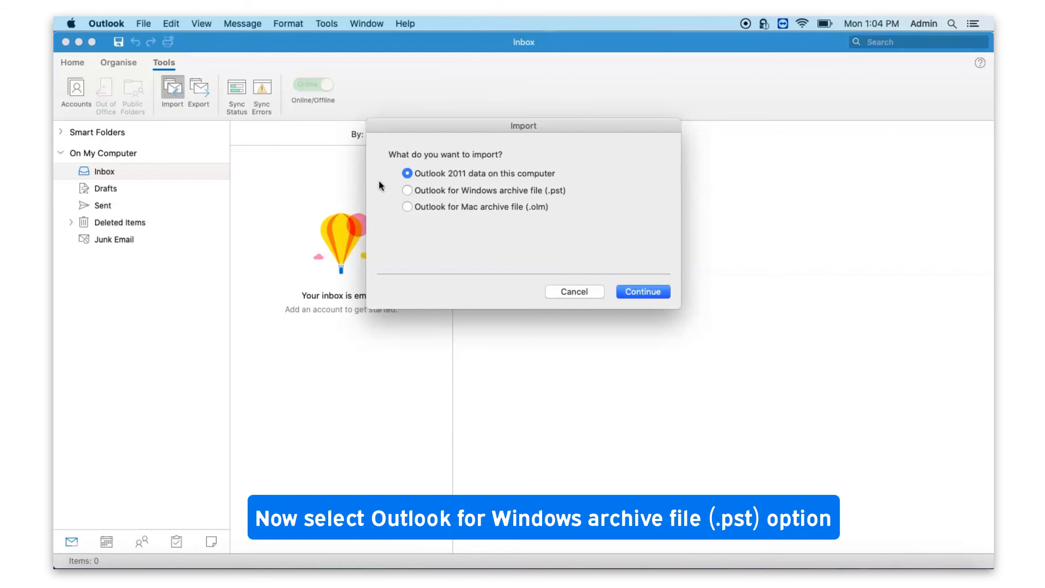
click(407, 189)
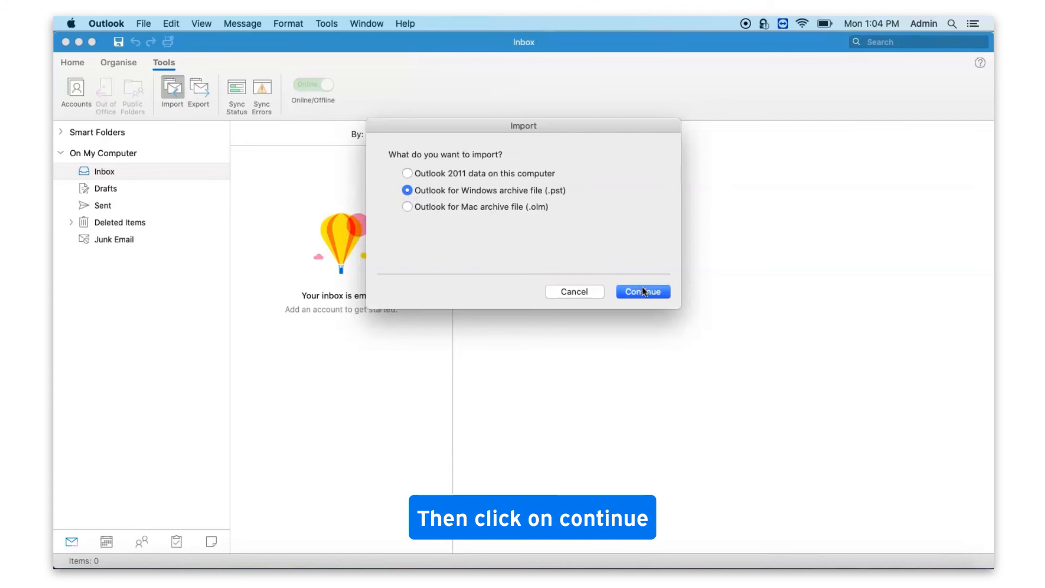
Import the converted PST file and finish, adding its dated folder under On My Computer
click(641, 292)
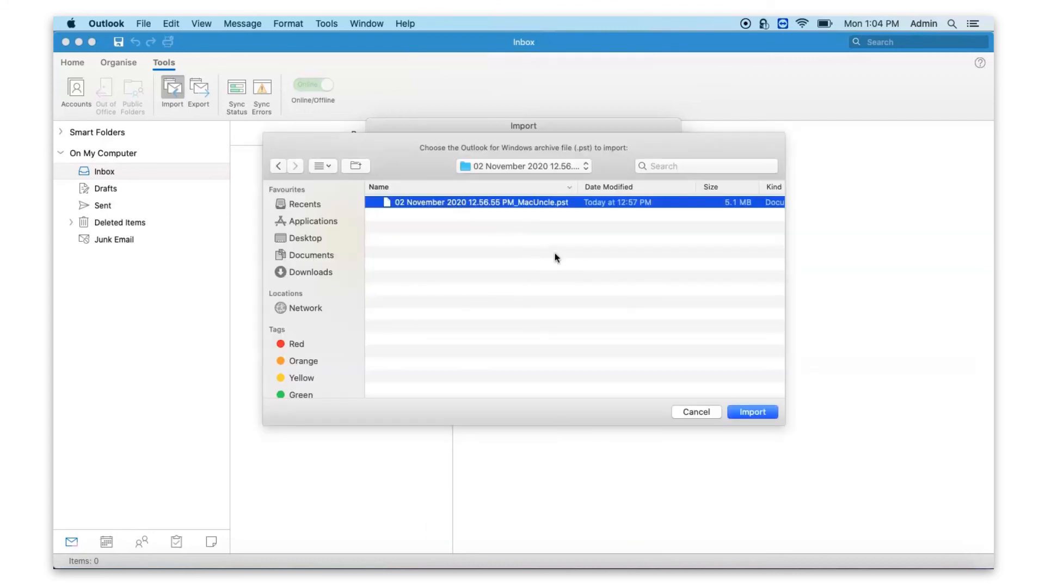
click(752, 411)
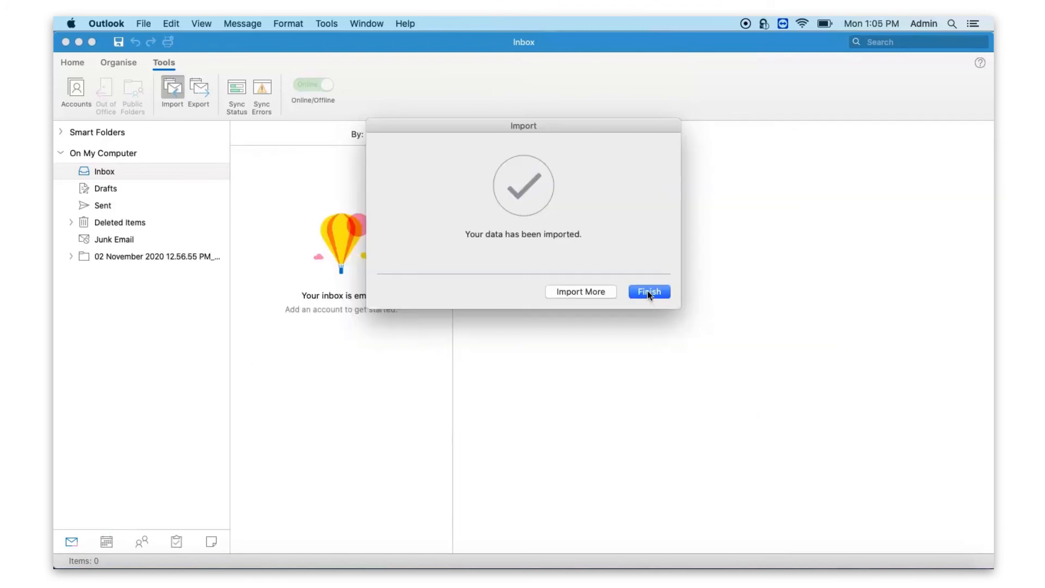
click(648, 292)
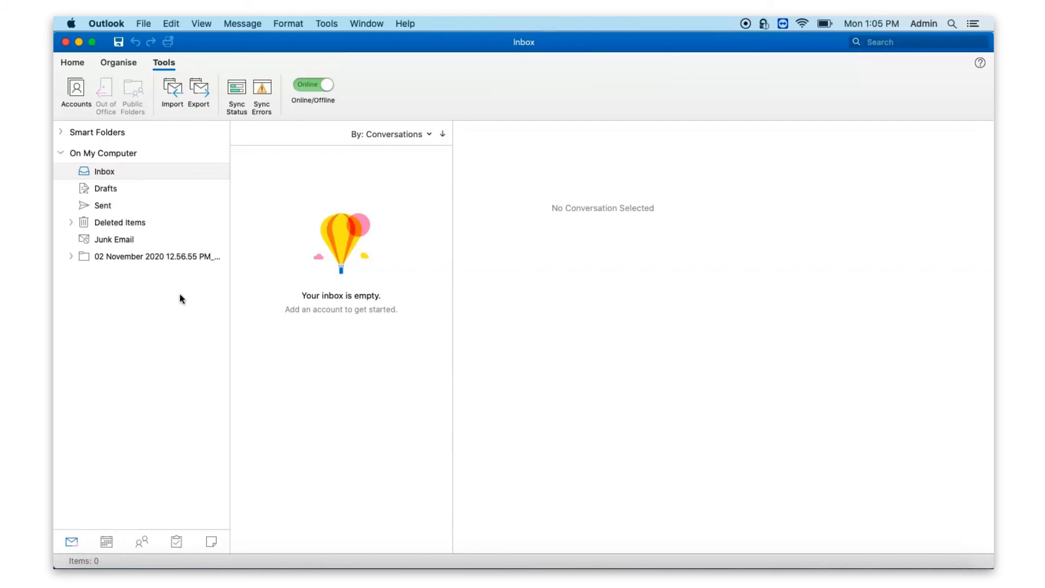
Expand the imported folder and [Gmail], then show the 25 converted emails in INBOX
click(71, 257)
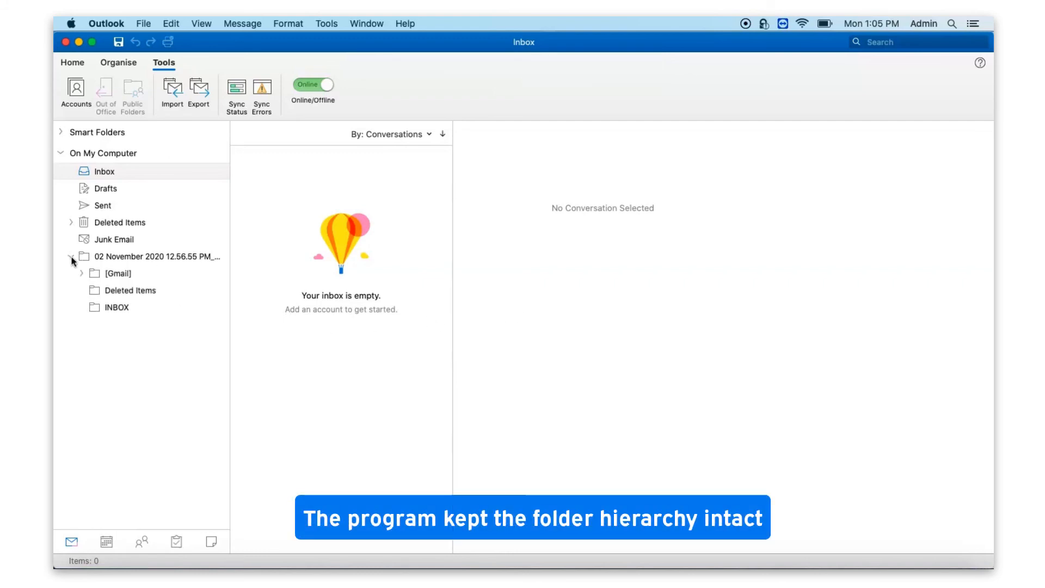
click(82, 273)
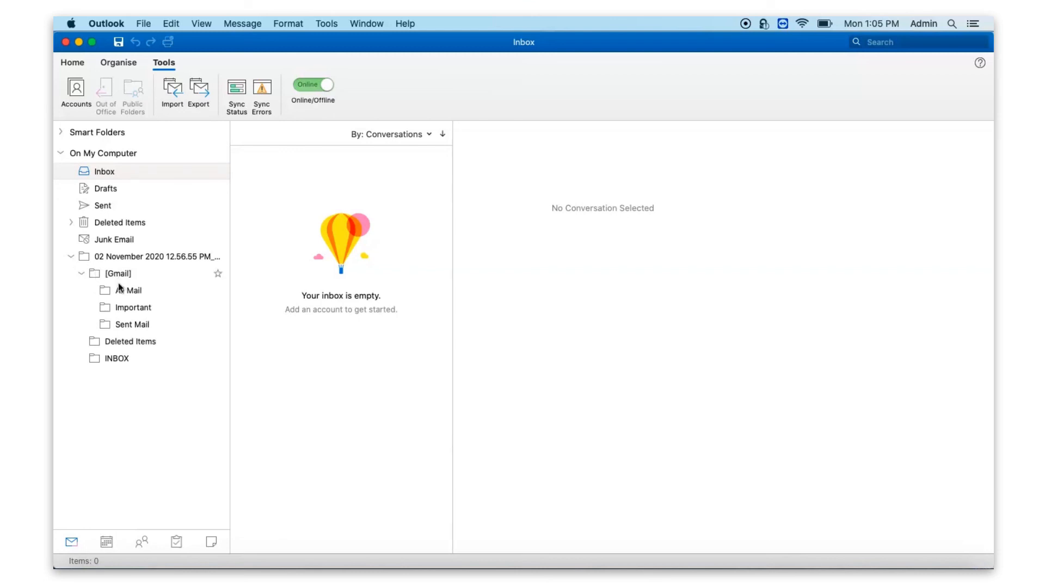
click(117, 359)
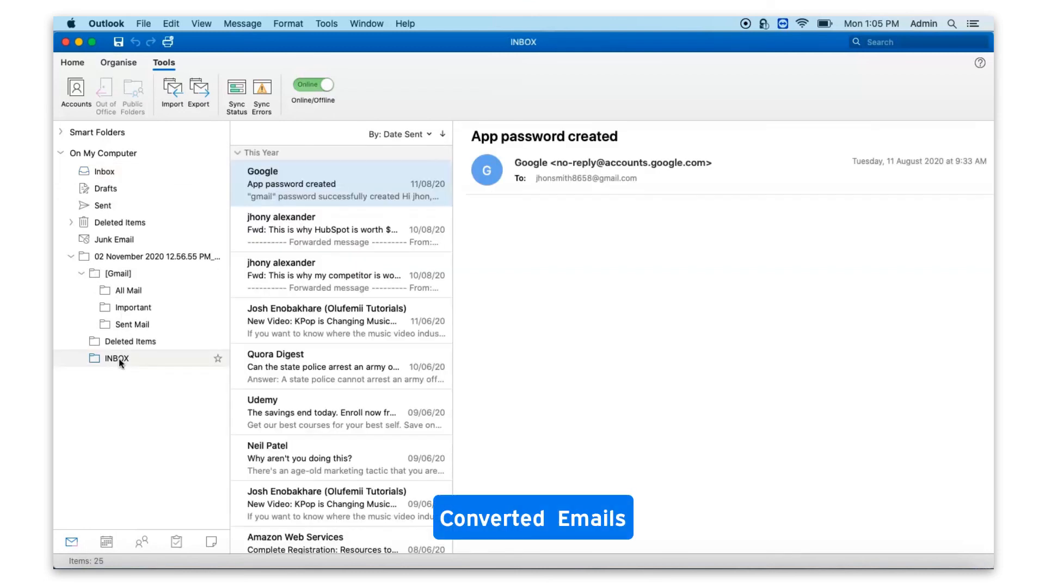